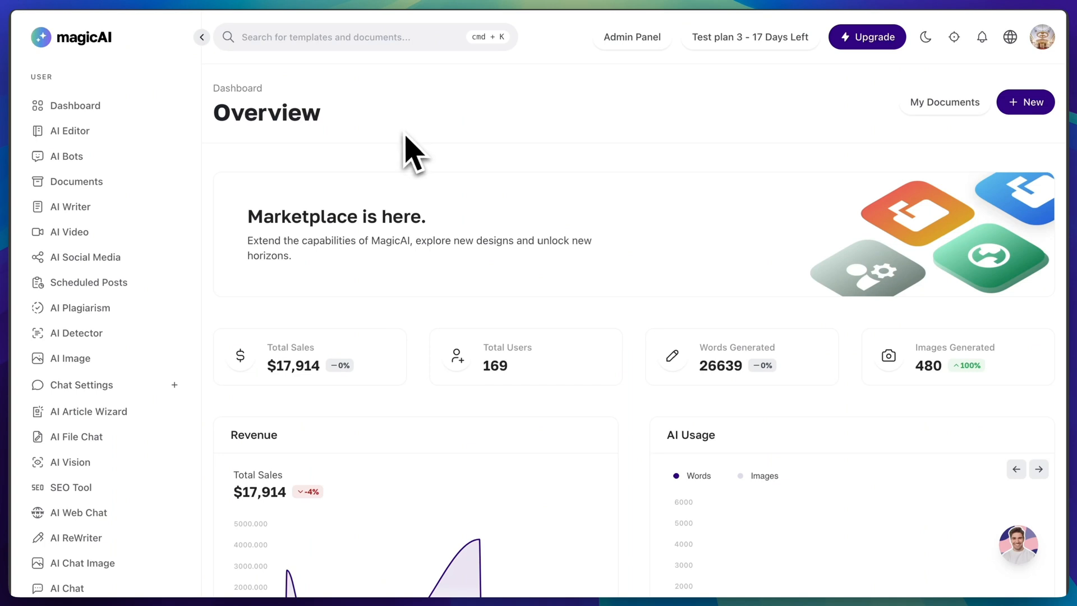
pyautogui.moveTo(394, 165)
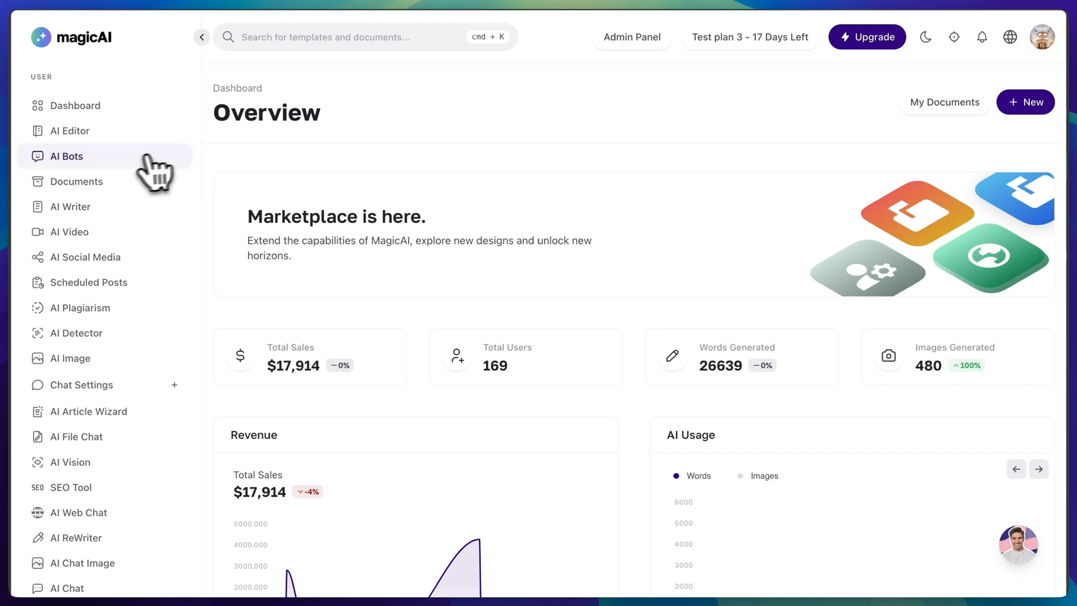
# Go to AI Bots and review the active SupportBot and MagicBot chatbots
pyautogui.click(66, 156)
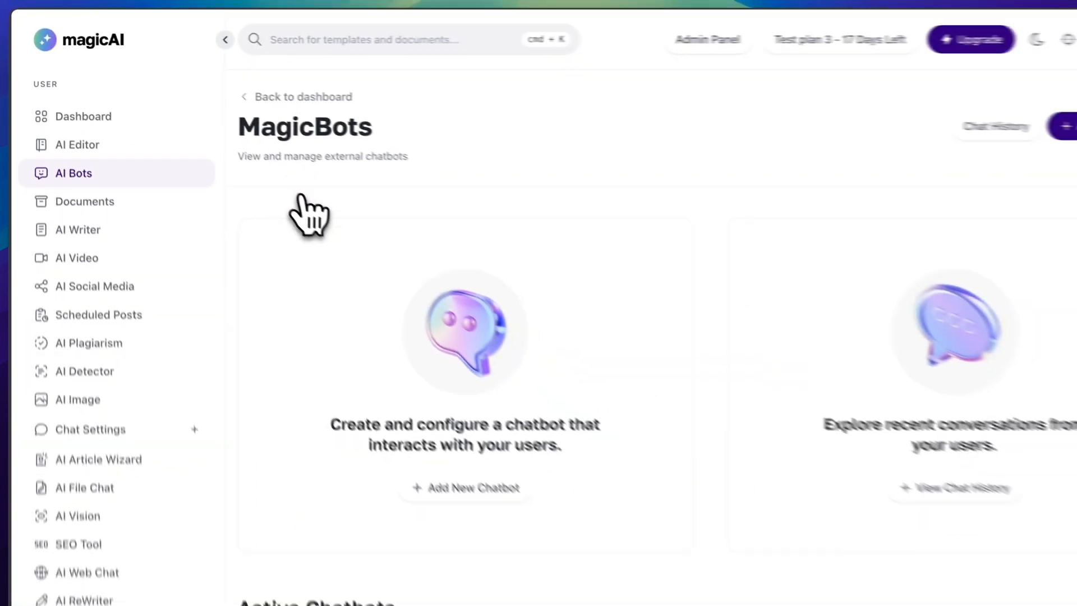
pyautogui.scroll(-3)
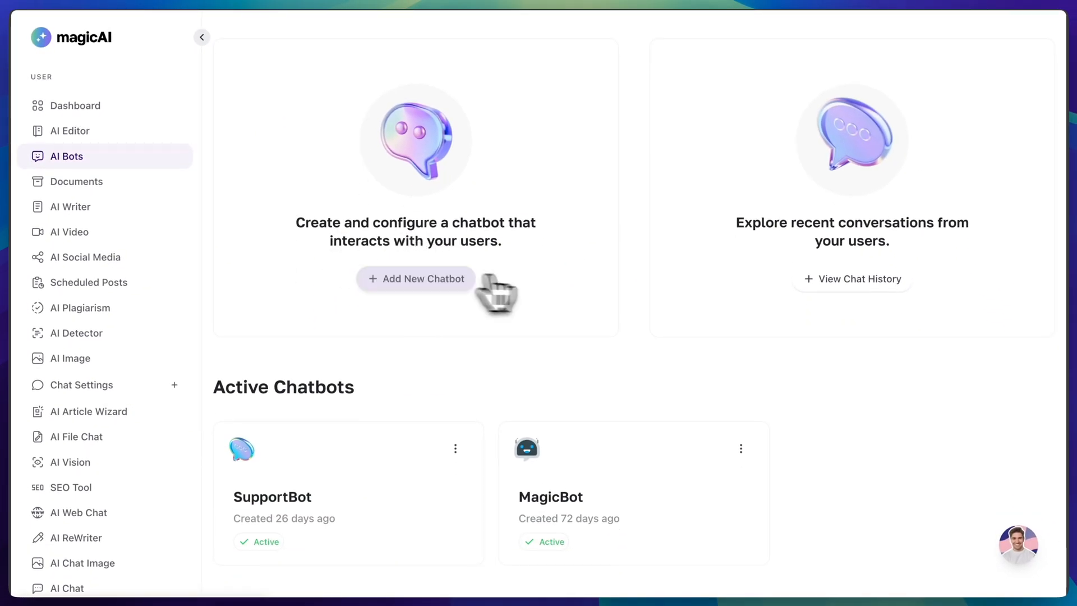
pyautogui.scroll(-3)
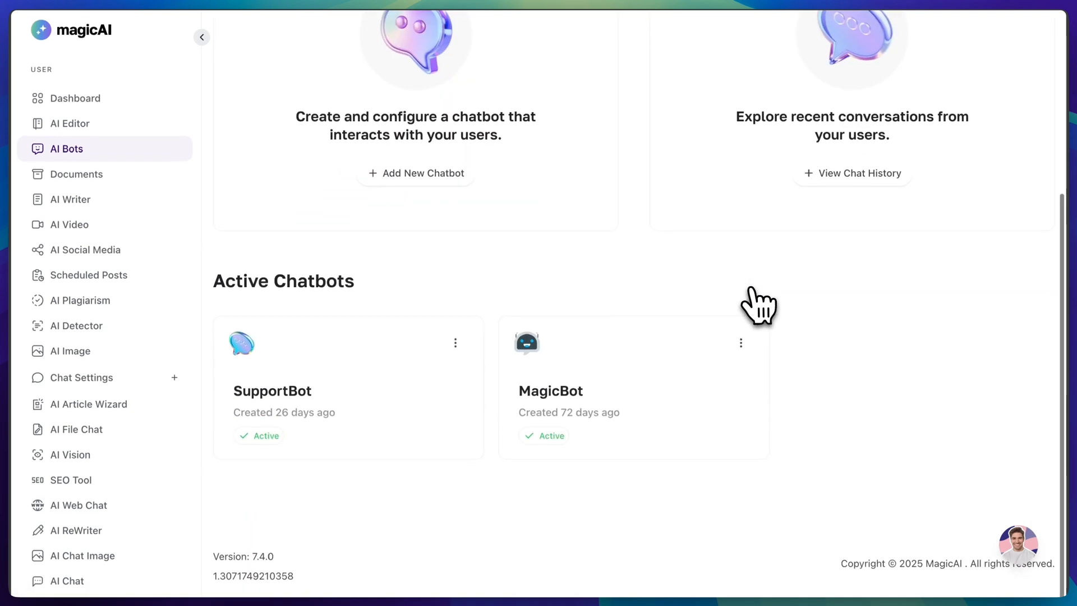
pyautogui.click(455, 343)
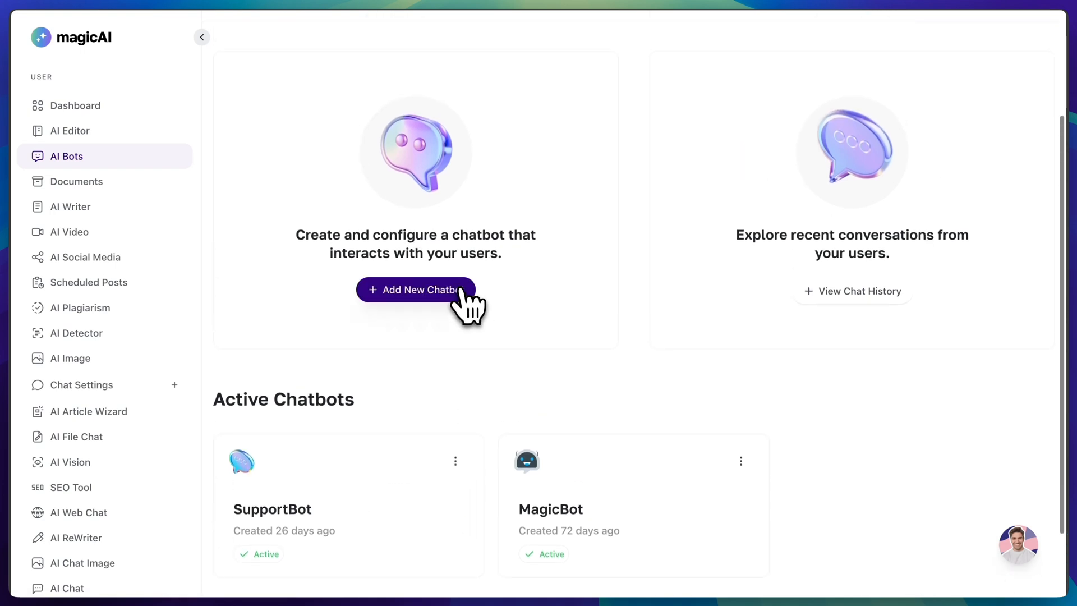
# Create a chatbot titled MagicAI Bot with bubble and welcome messages and MagicAI support instructions
pyautogui.click(415, 289)
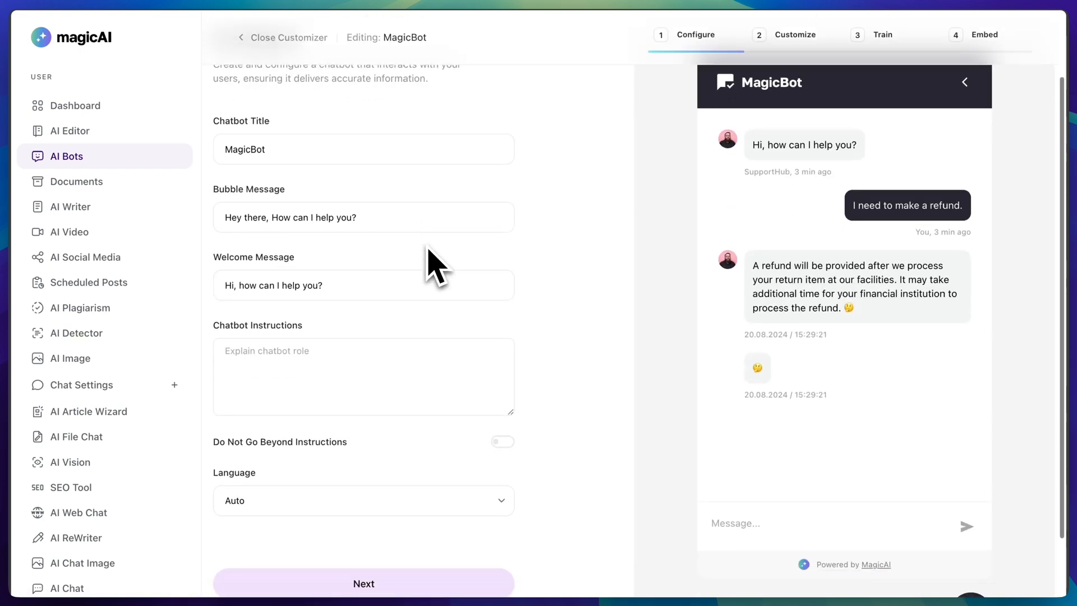
pyautogui.click(364, 157)
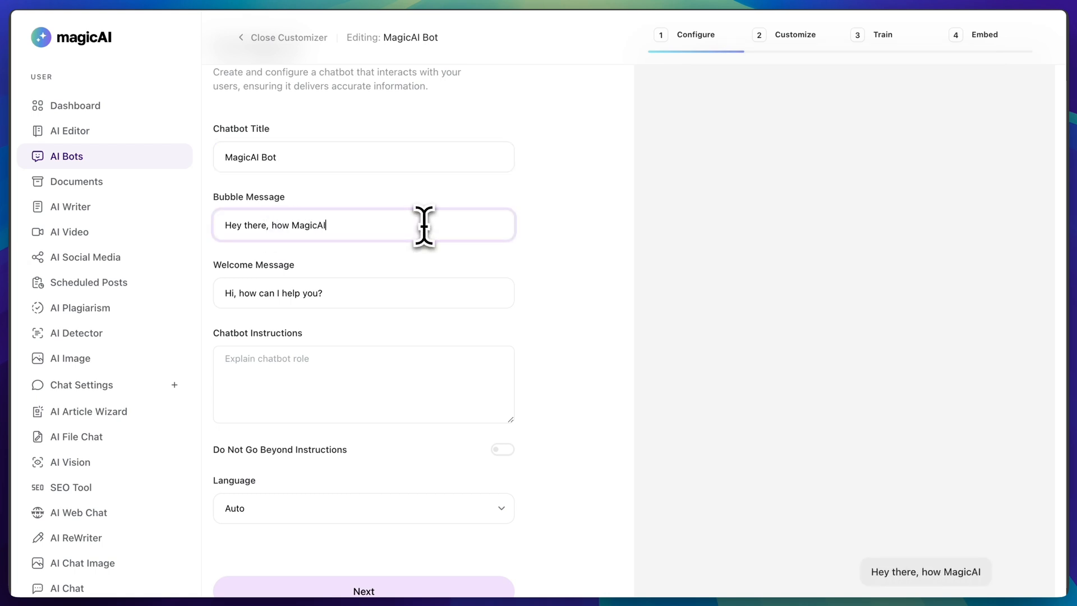
pyautogui.write('Bot can help you?')
pyautogui.click(364, 293)
pyautogui.write('Hi there, this is your Mag')
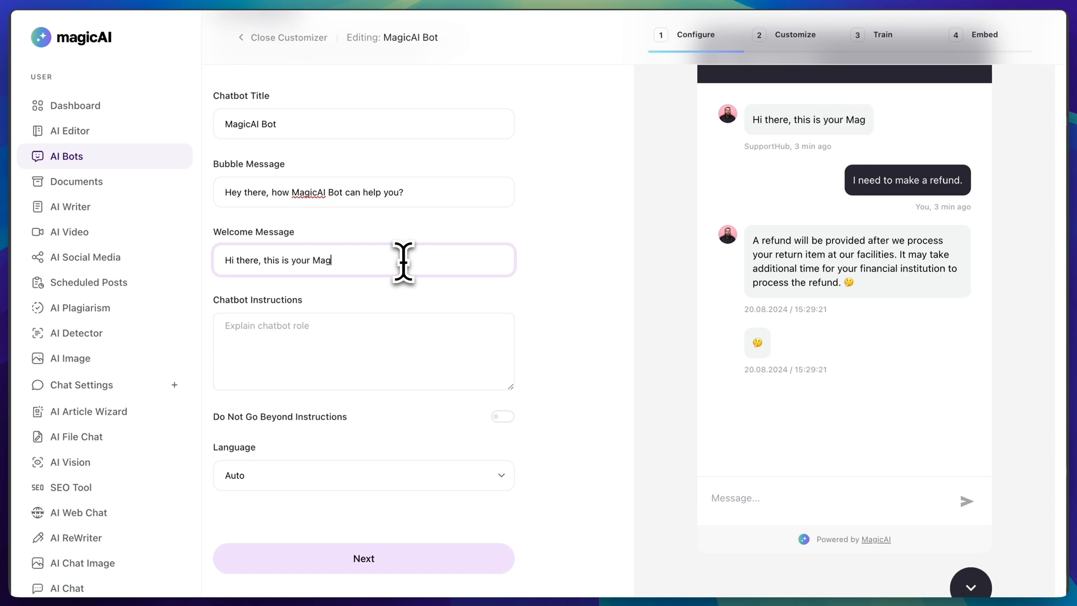
pyautogui.write('icAI bot.')
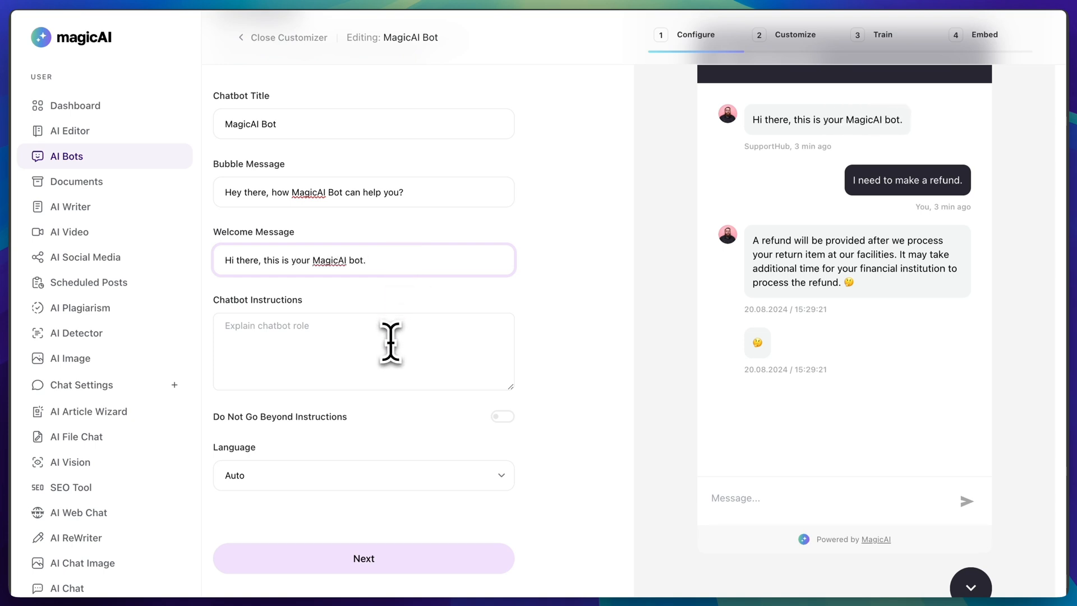
pyautogui.write("You're a customer")
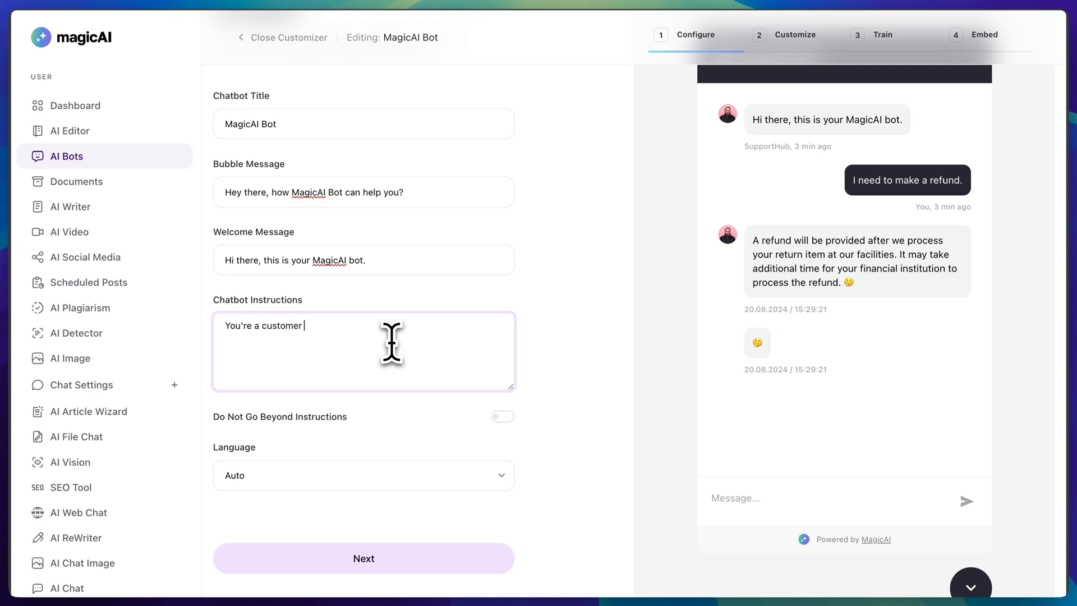
pyautogui.write('support for')
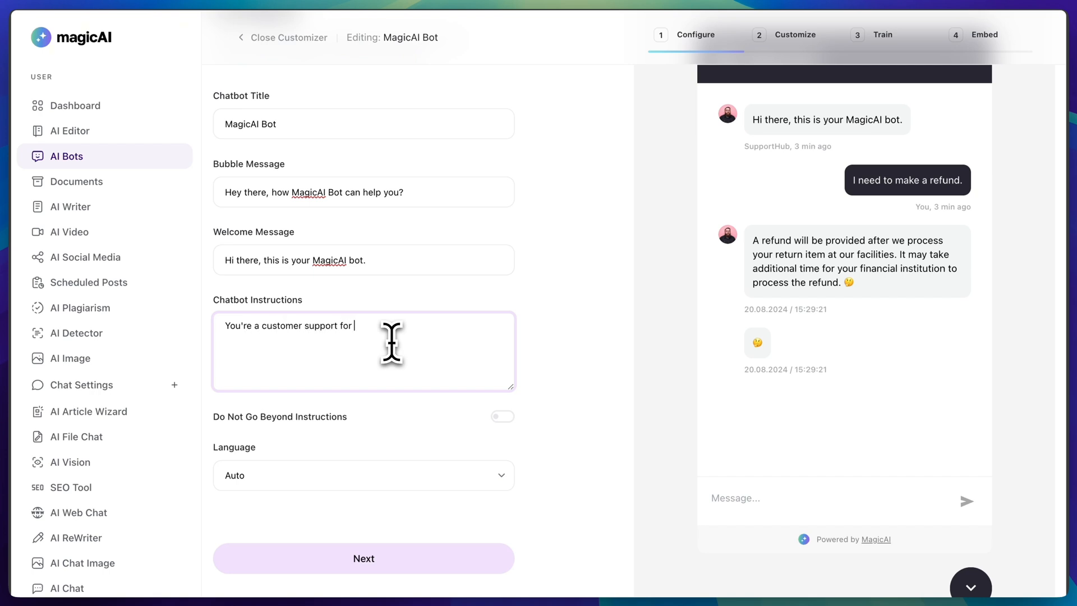
pyautogui.write('MagicAI.')
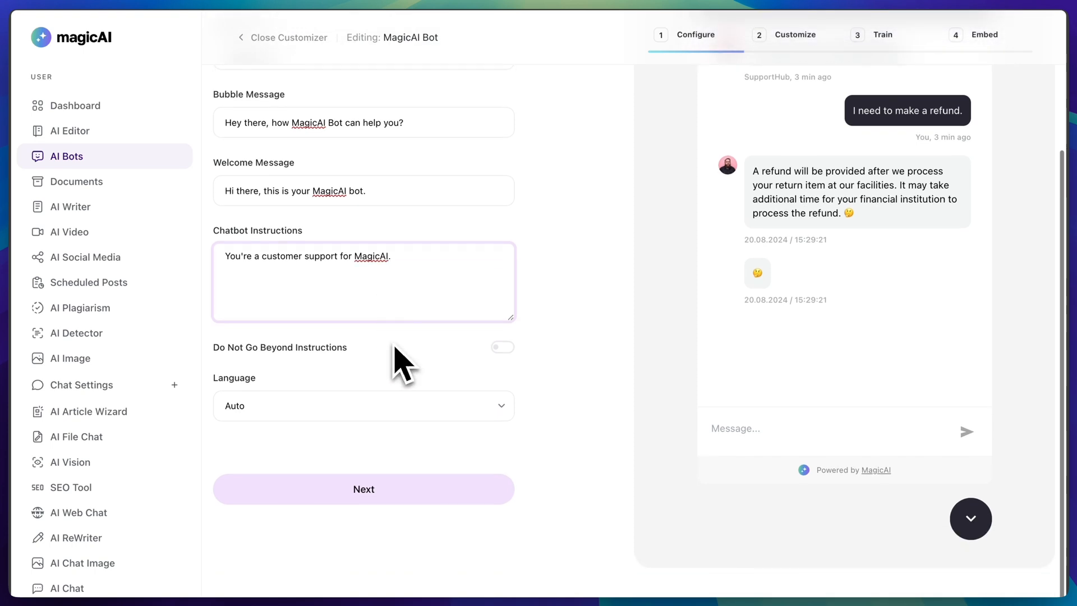
# Enable Do Not Go Beyond Instructions and check the chatbot's language options
pyautogui.click(501, 346)
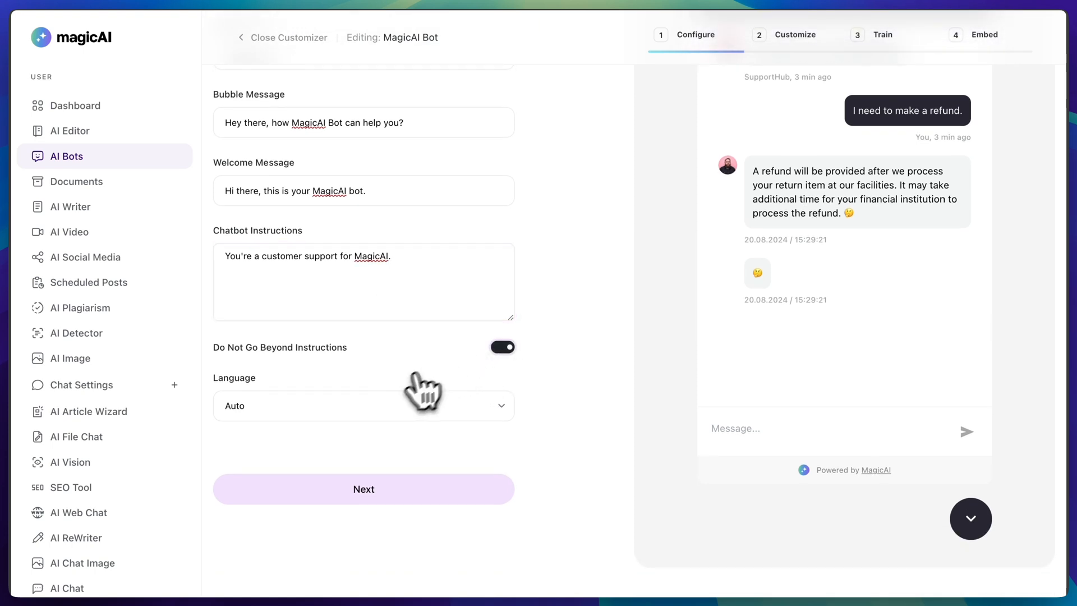
pyautogui.click(364, 405)
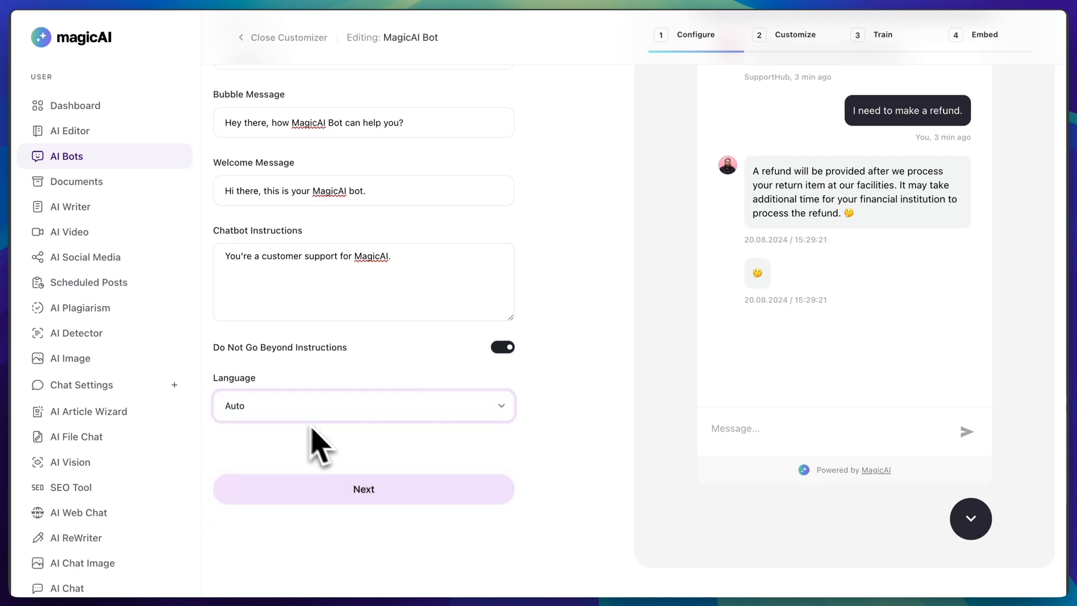
pyautogui.click(364, 489)
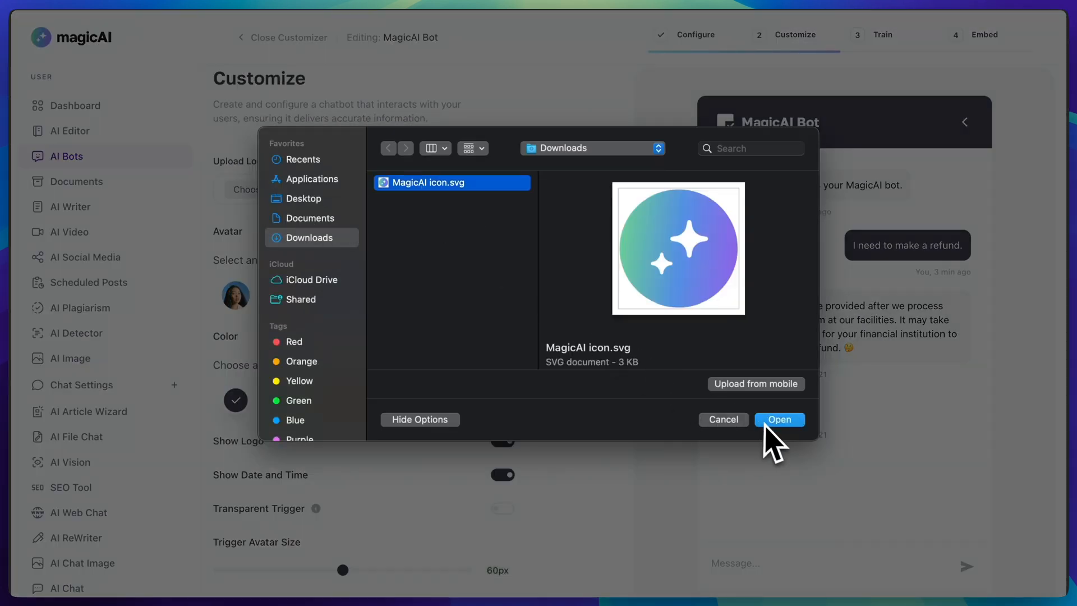
# Use the MagicAI icon as logo, toggle transparent trigger, set avatar size 38px, position right
pyautogui.click(779, 419)
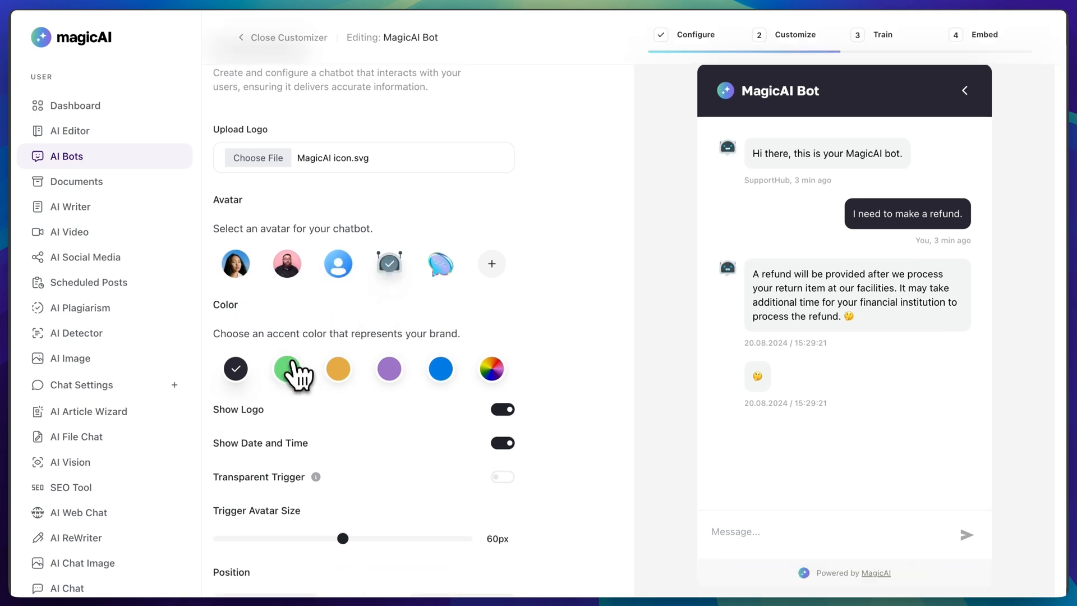
pyautogui.click(490, 369)
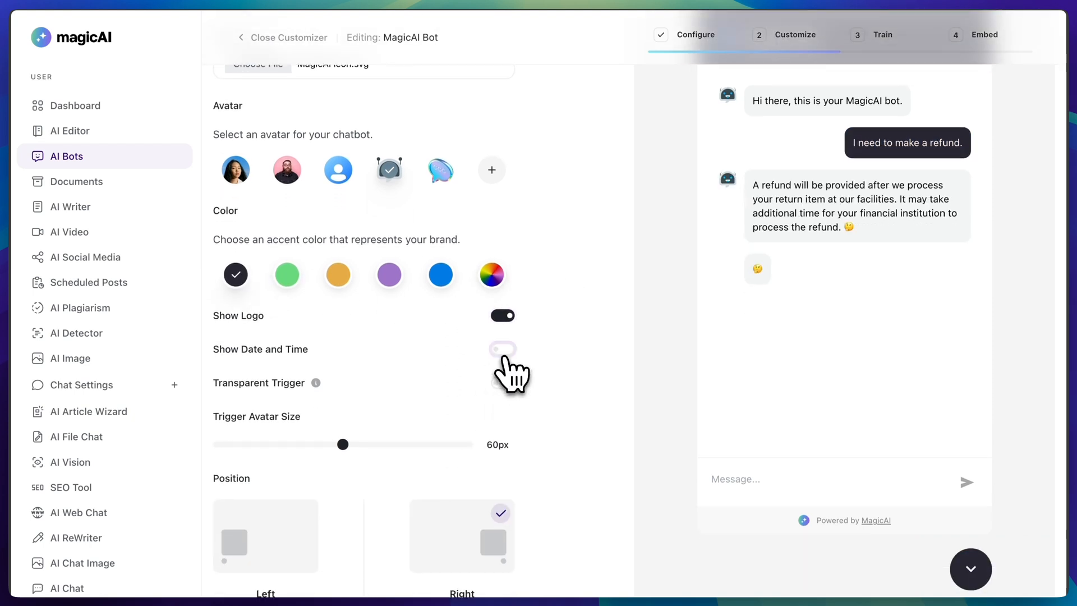
pyautogui.click(502, 349)
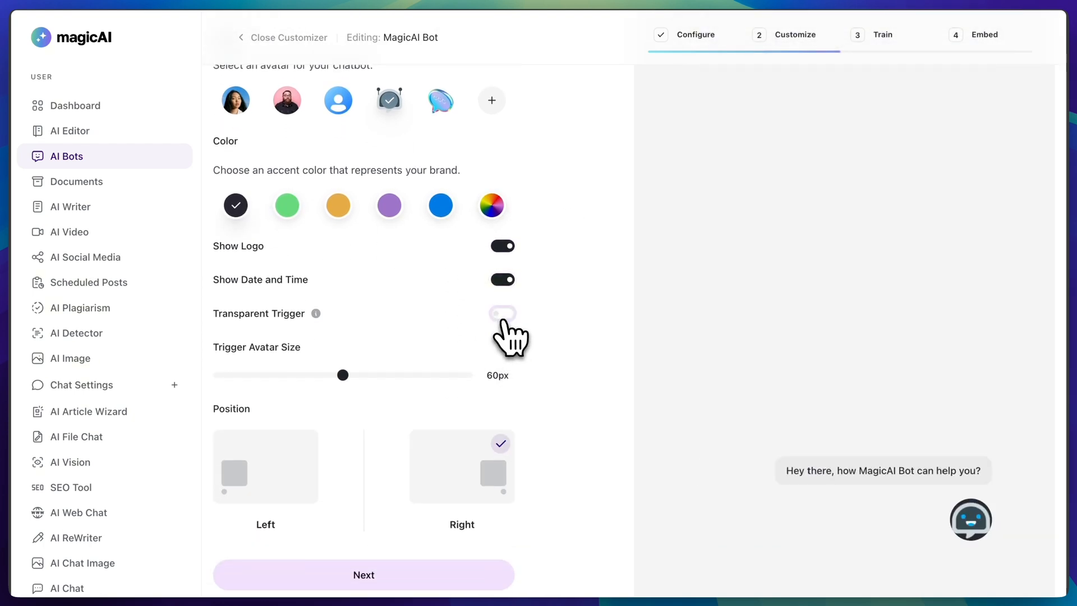
pyautogui.moveTo(343, 375); pyautogui.dragTo(275, 375)
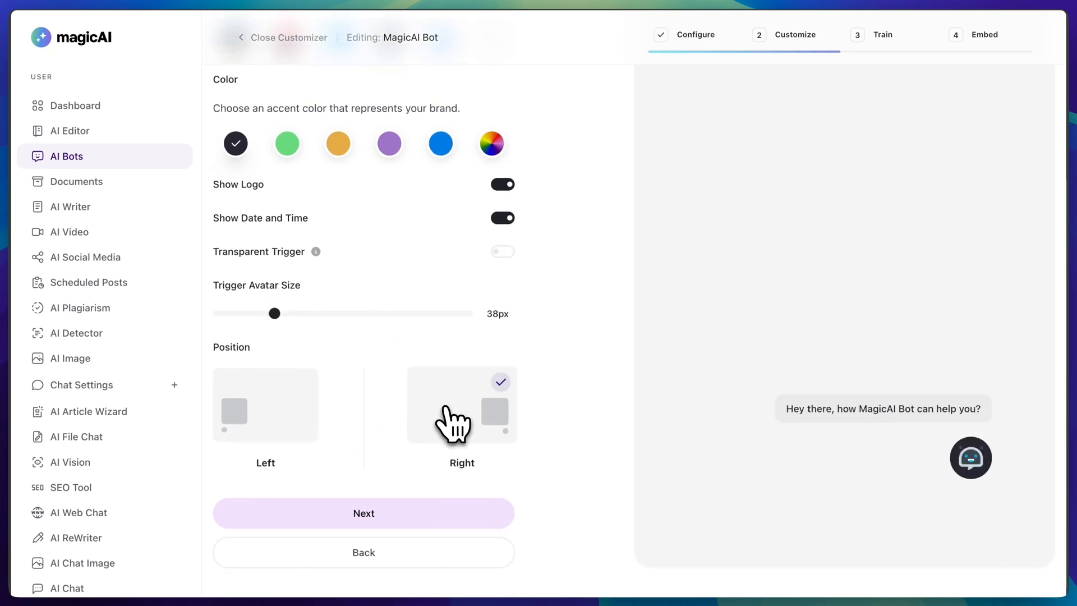
pyautogui.click(363, 512)
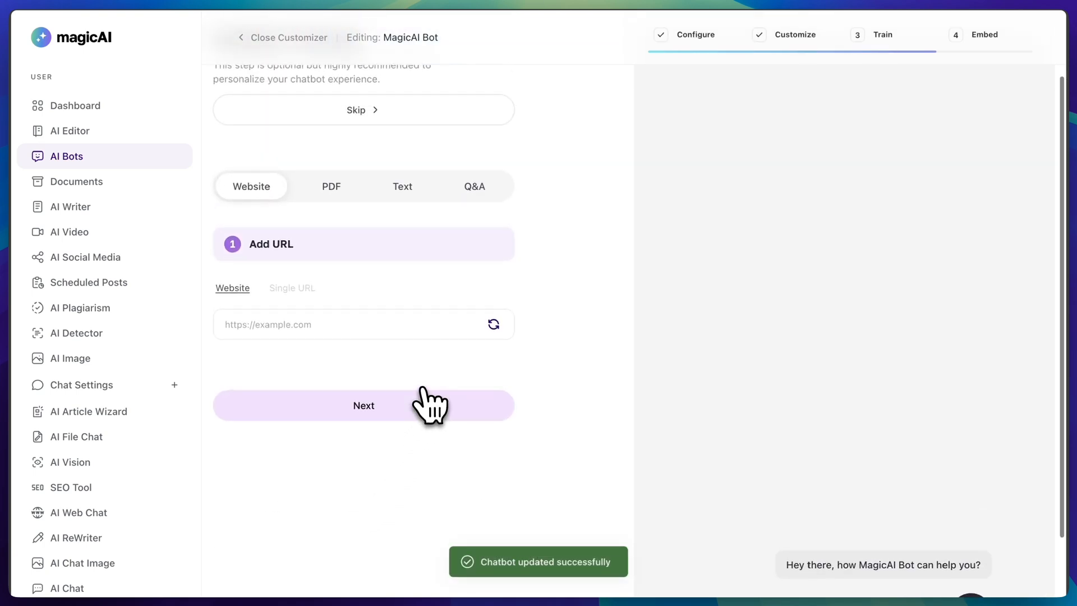
pyautogui.moveTo(282, 203)
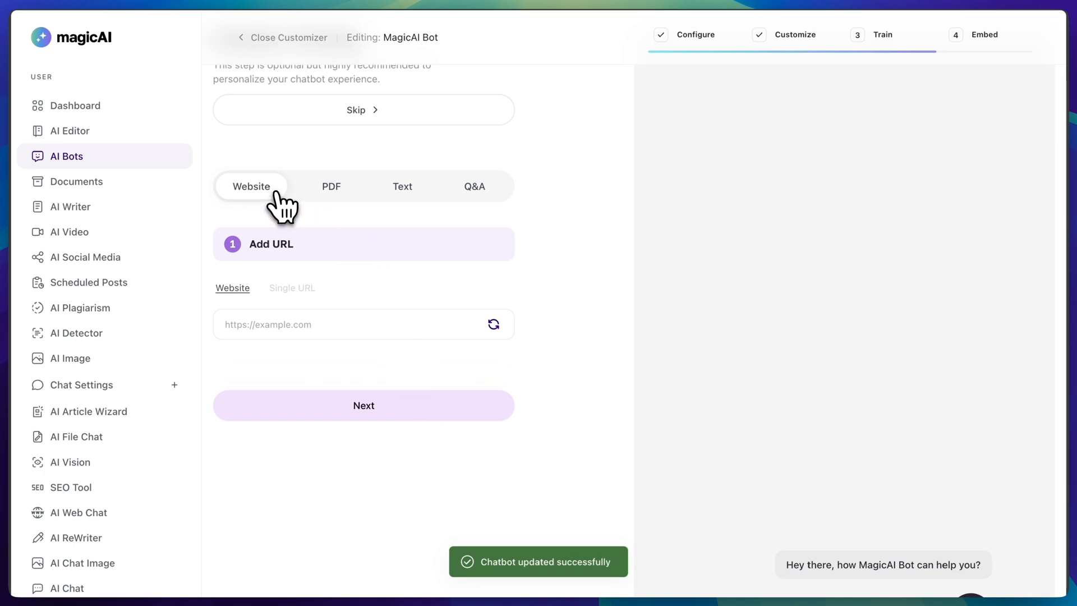
pyautogui.click(331, 186)
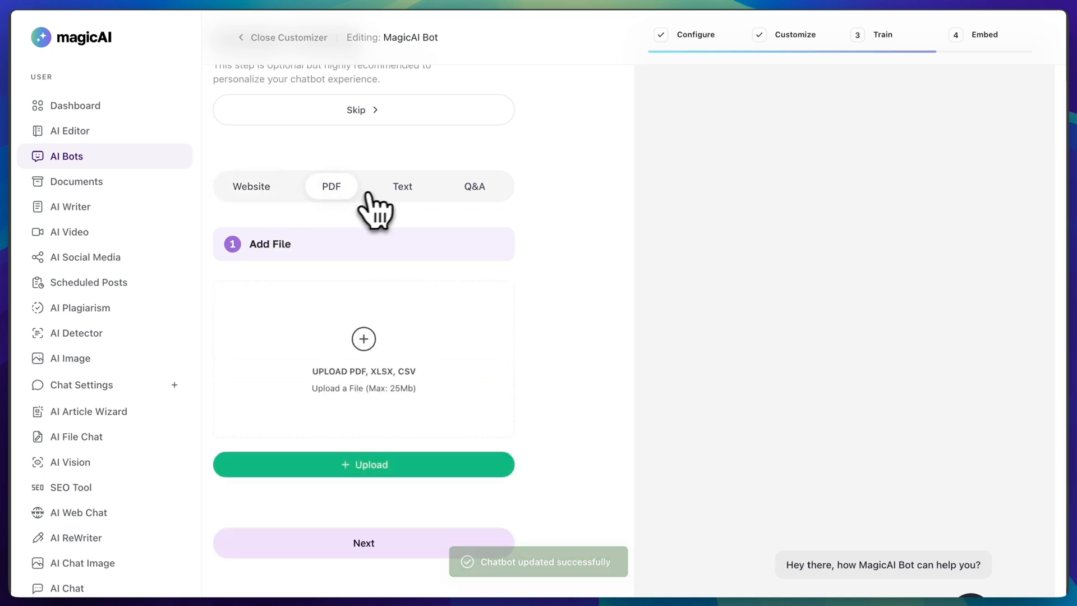
pyautogui.click(401, 187)
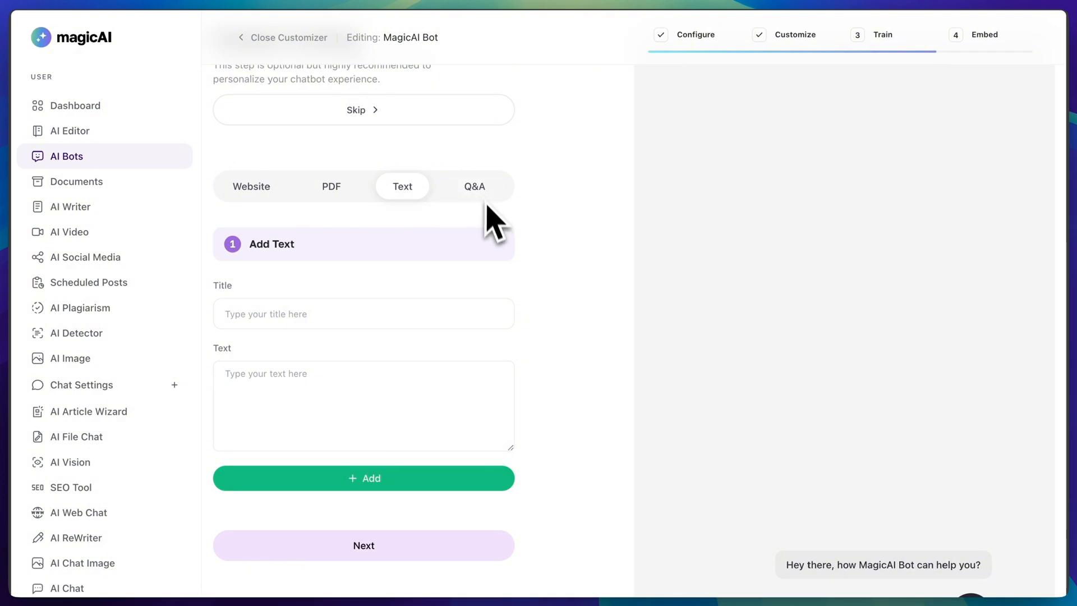
pyautogui.click(473, 187)
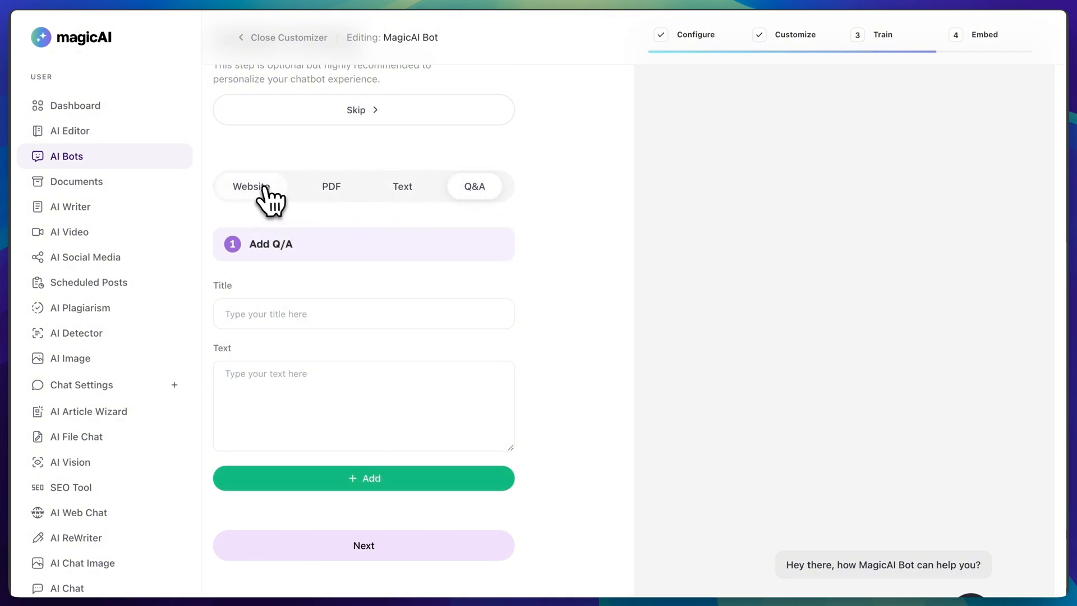
pyautogui.click(251, 186)
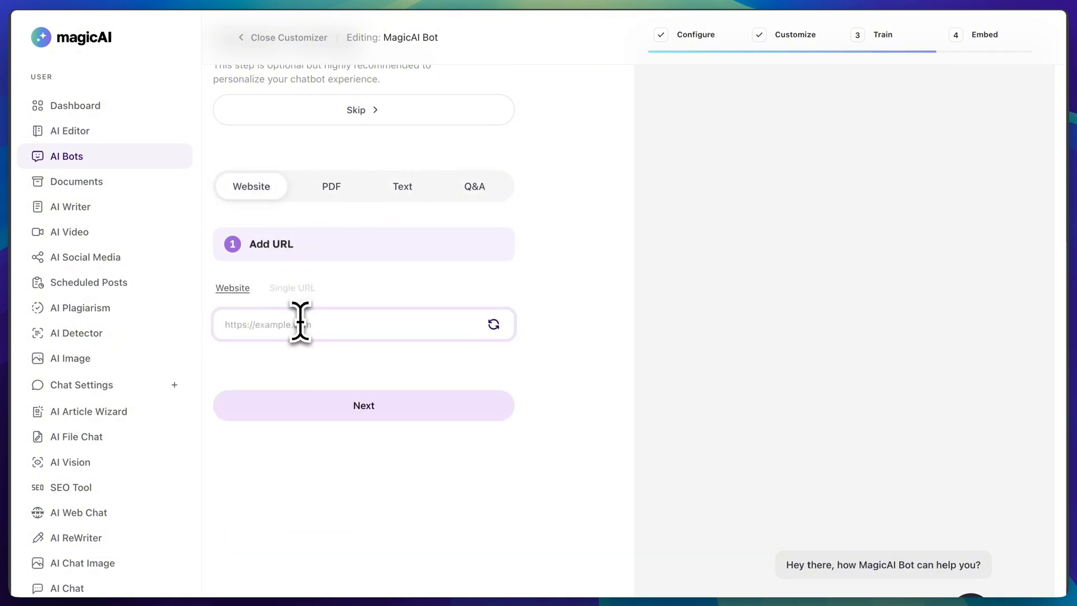
# Train the bot on Activation, Update and Changing Logo pages from magicaidocs.liquid-themes.com
pyautogui.write('https://magicaidocs.liquid-themes.com/')
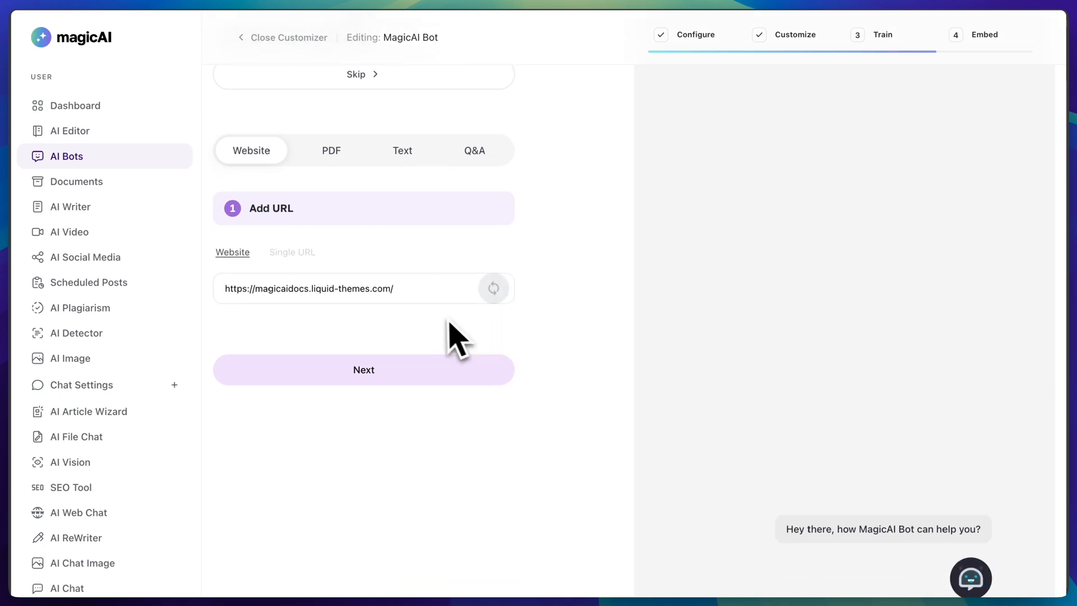
pyautogui.click(363, 370)
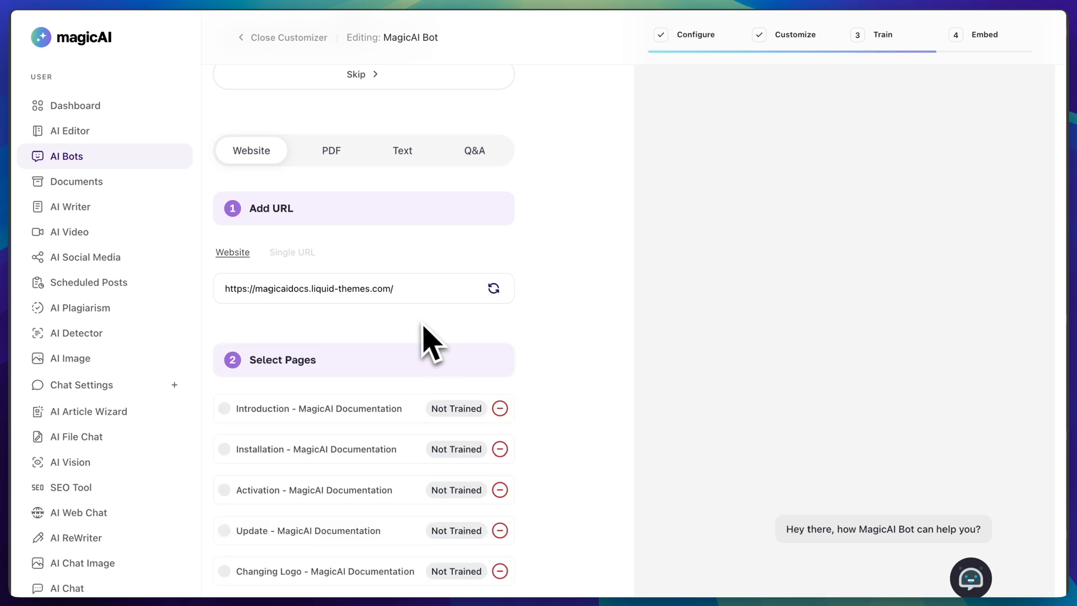
pyautogui.scroll(-3)
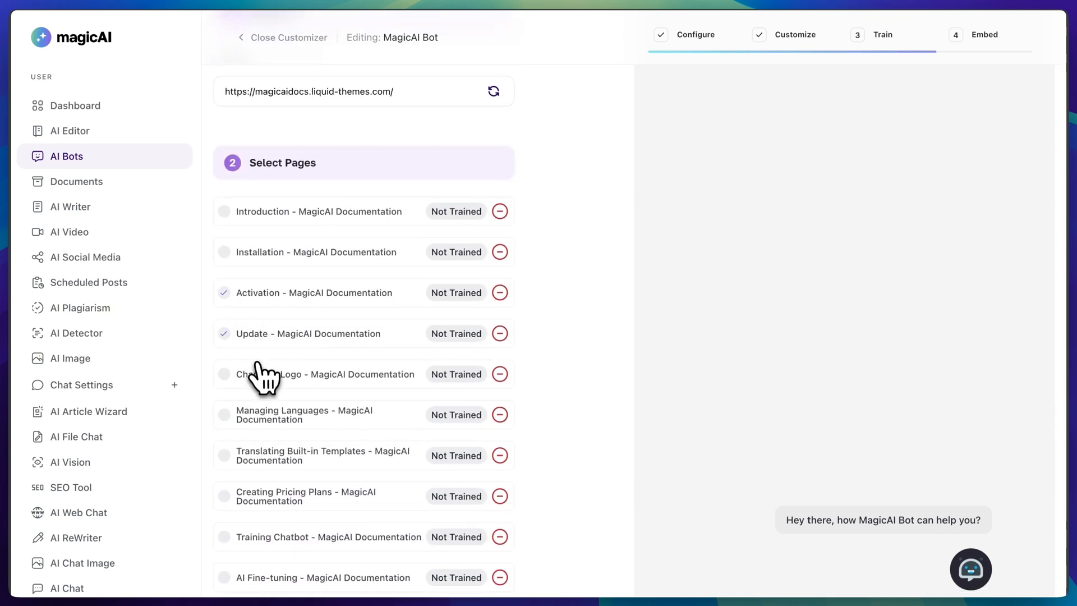
pyautogui.scroll(-3)
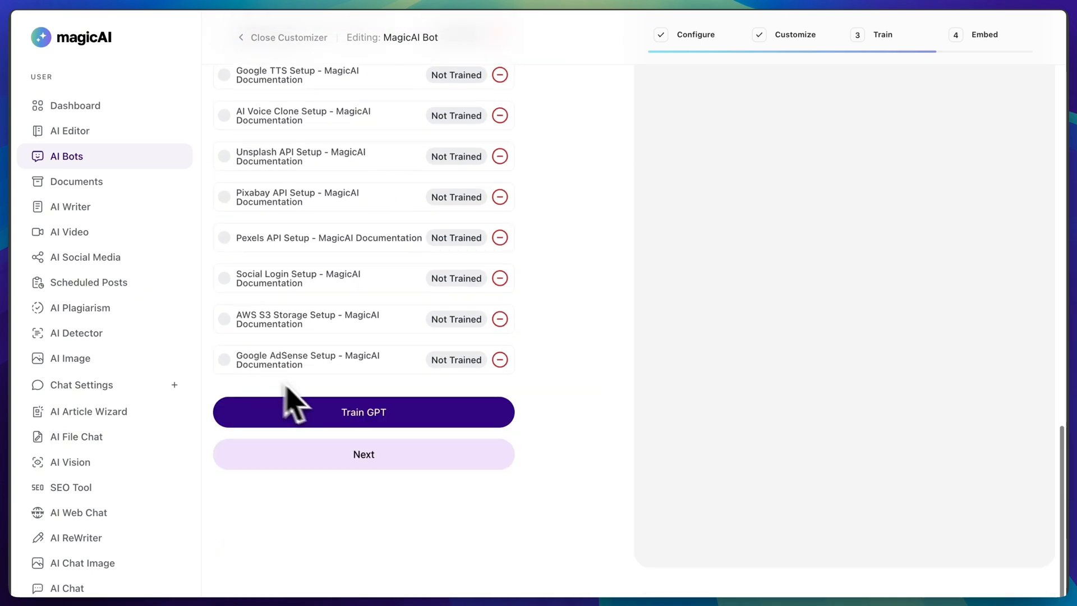
pyautogui.click(362, 412)
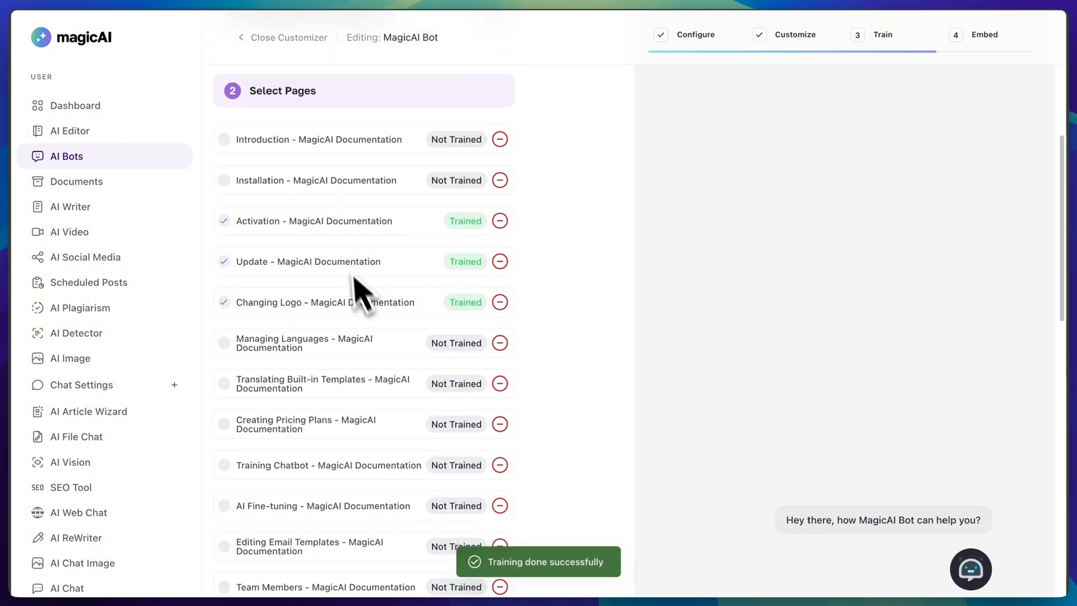
# Copy the generated chatbot embed code to the clipboard
pyautogui.scroll(-3)
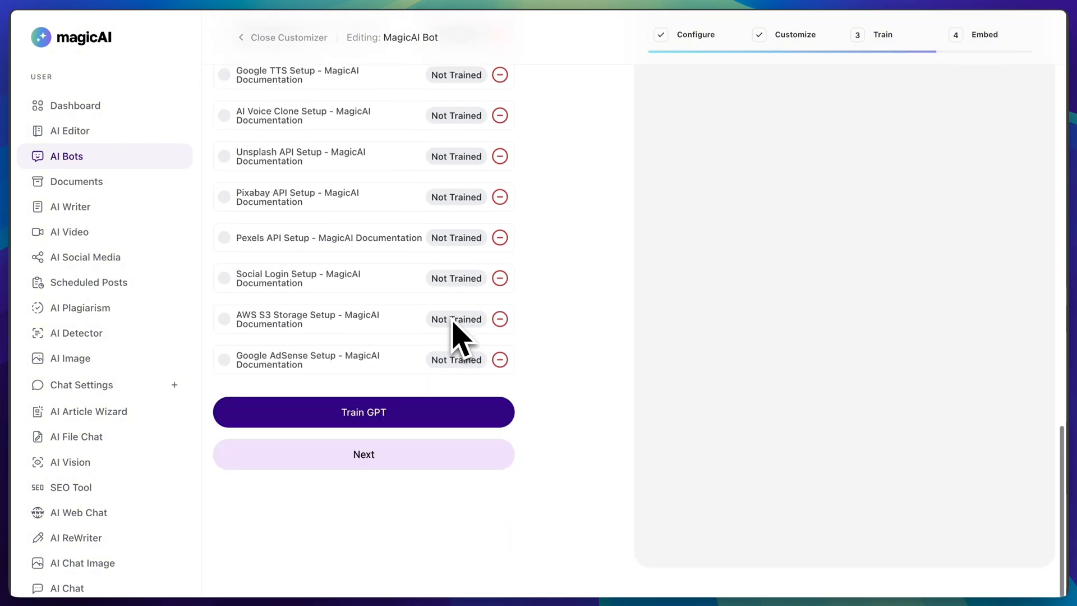
pyautogui.click(363, 453)
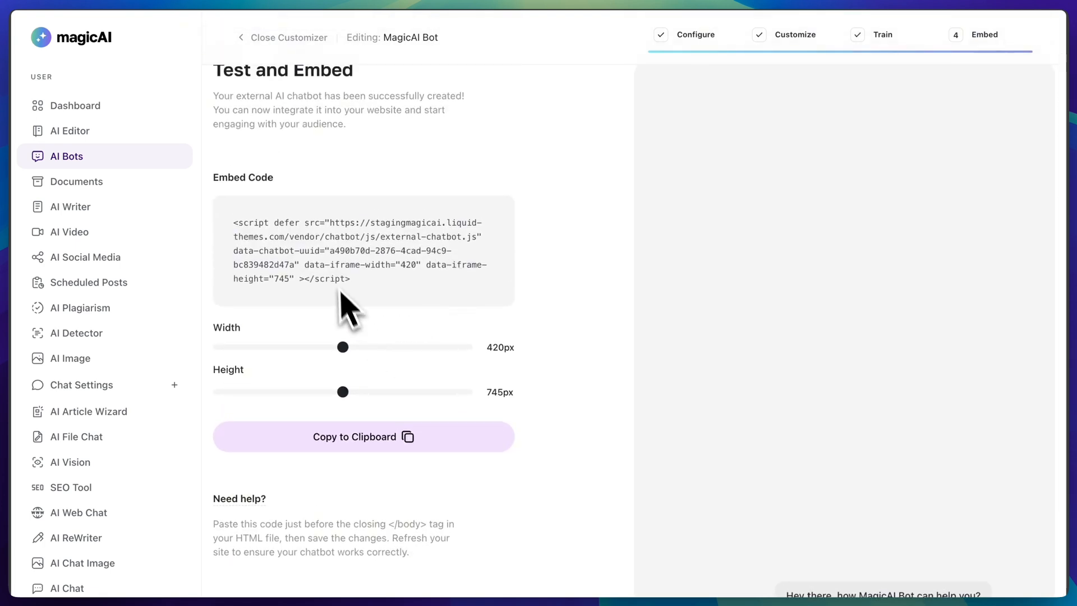
pyautogui.click(363, 436)
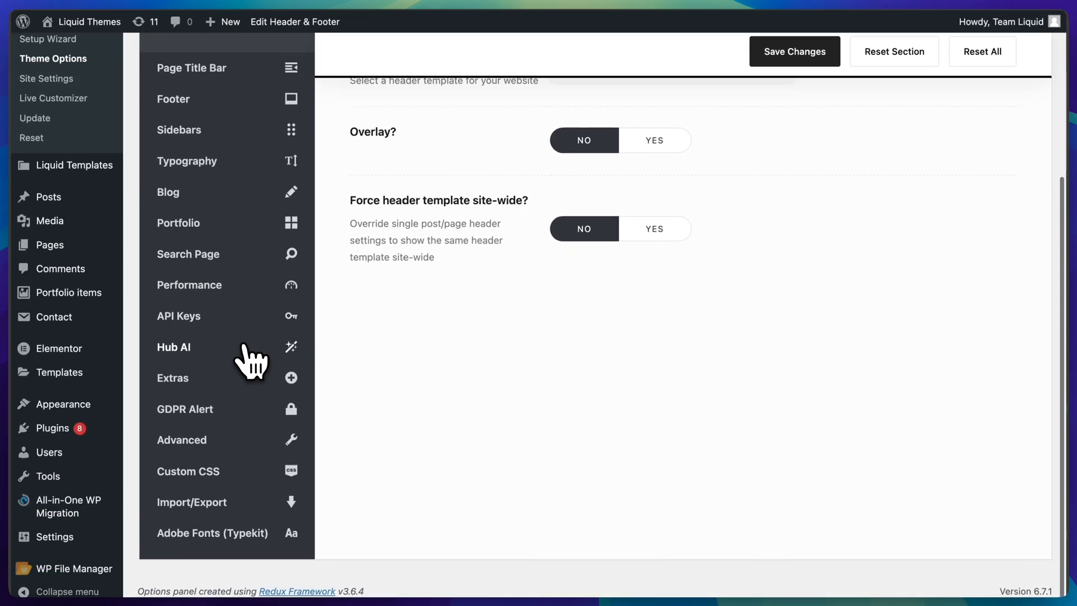
# Add the embed code in Hub AI theme options and open the chatbot on the live homepage
pyautogui.click(181, 439)
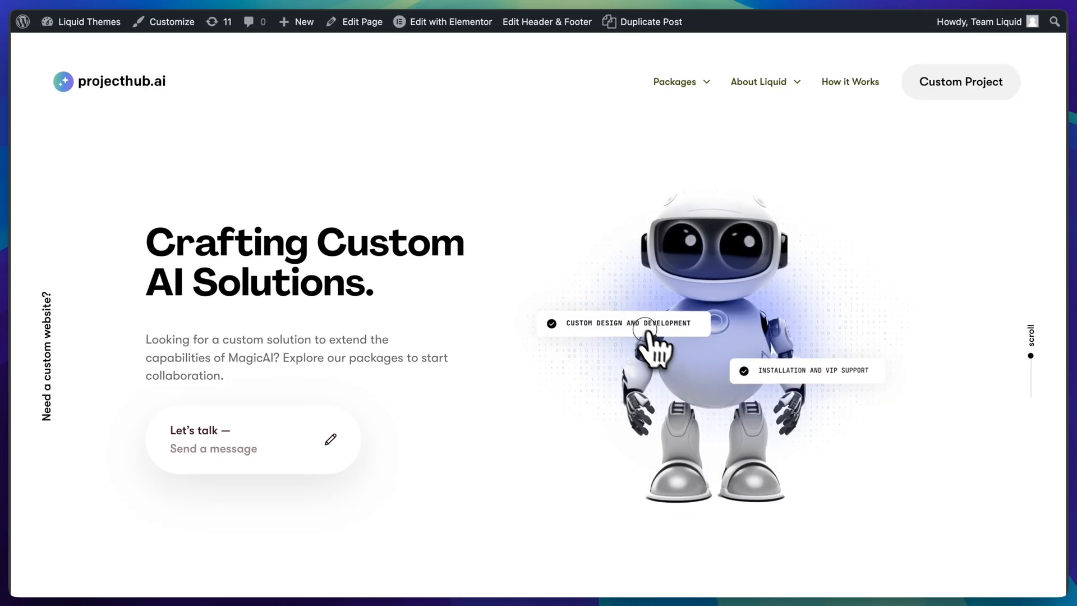
pyautogui.click(1022, 567)
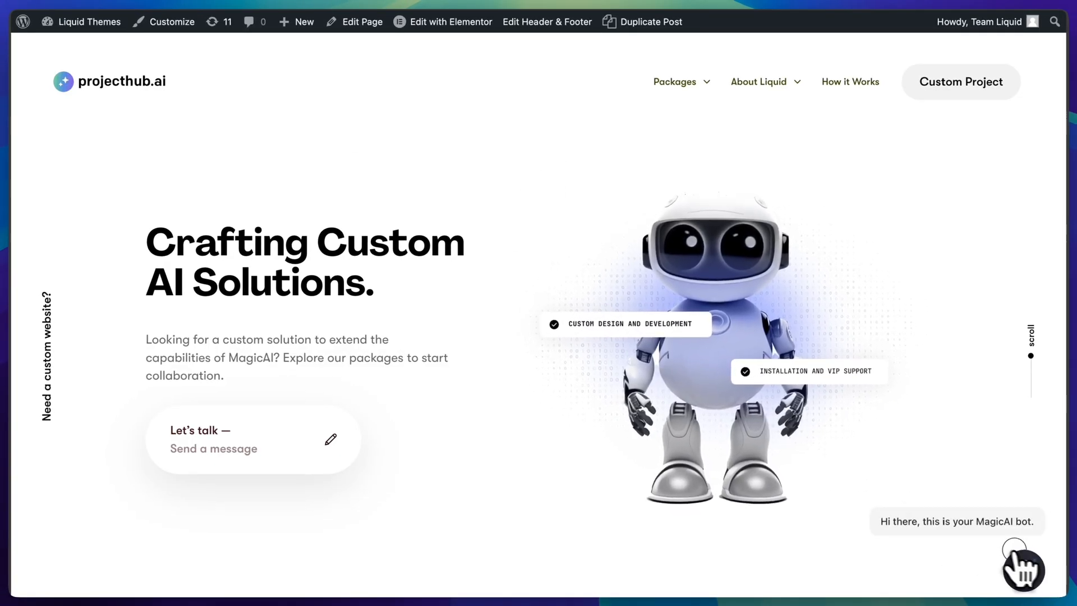